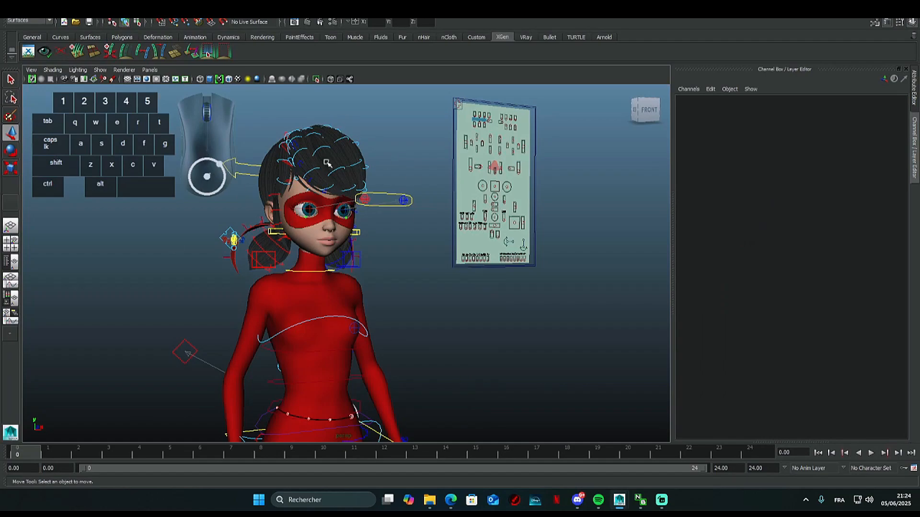
mouse_move(329, 324)
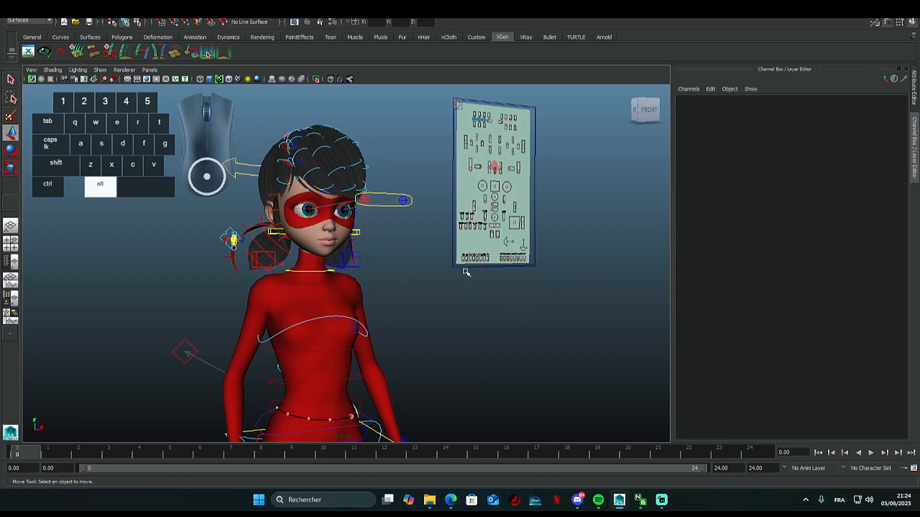
mouse_move(404, 257)
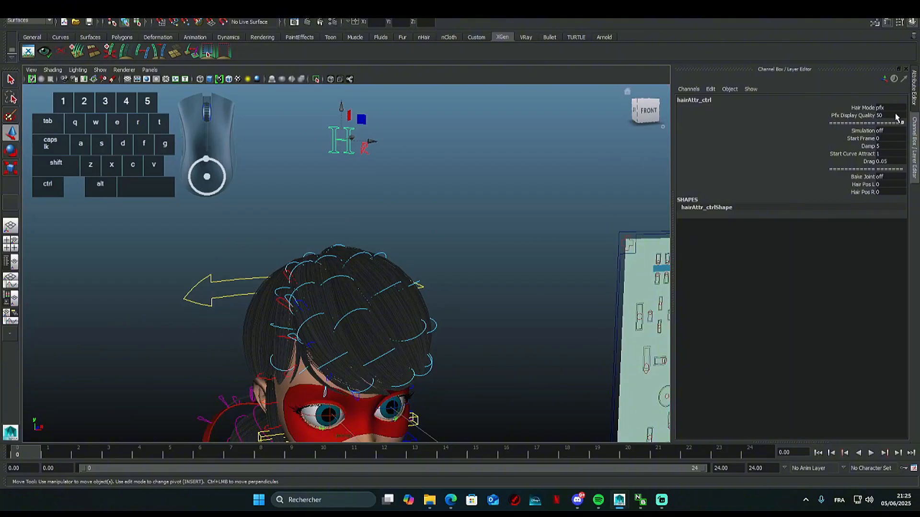
Set hairAttr_ctrl's Hair Mode from pfx to off, hiding the character's hair.
left_click(880, 106)
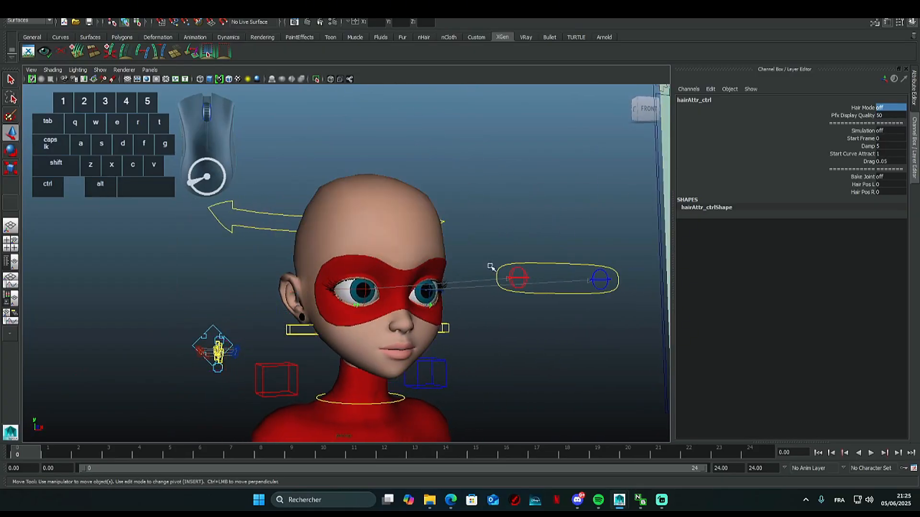
left_click_drag(351, 293, 440, 293)
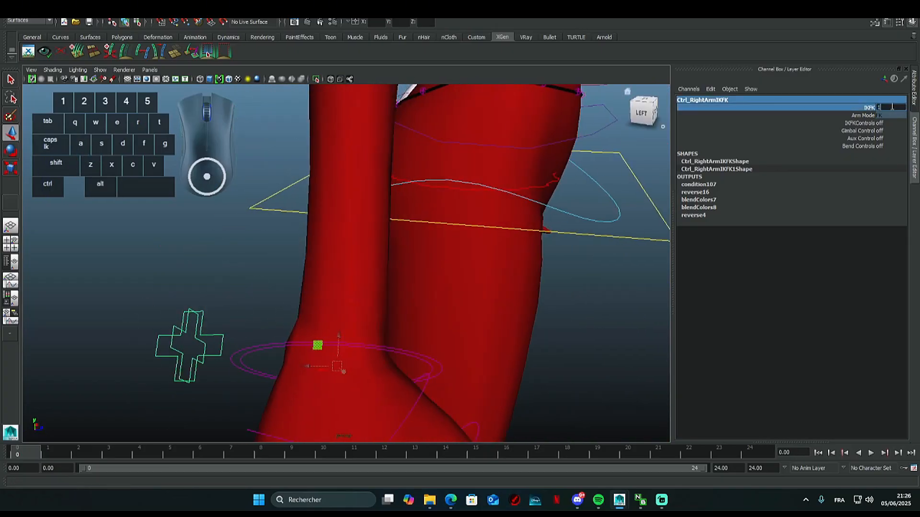
Rotate Ctrl_RightArm to about -77, -162, -316 so the raised hand nears the shoulder.
key("shift")
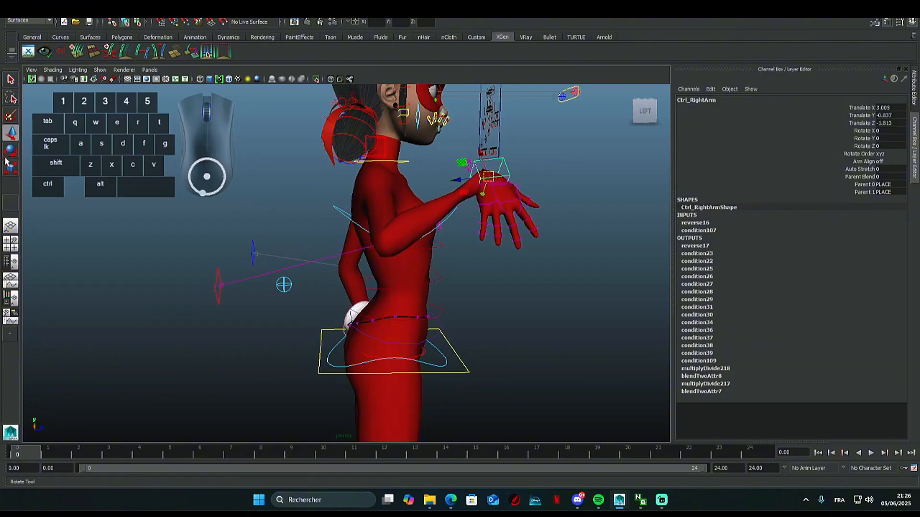
left_click_drag(487, 176, 510, 188)
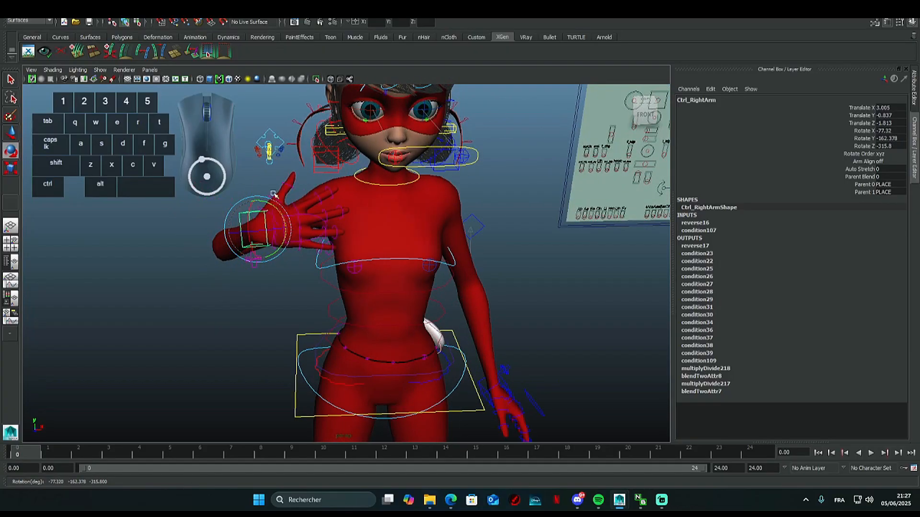
key("r")
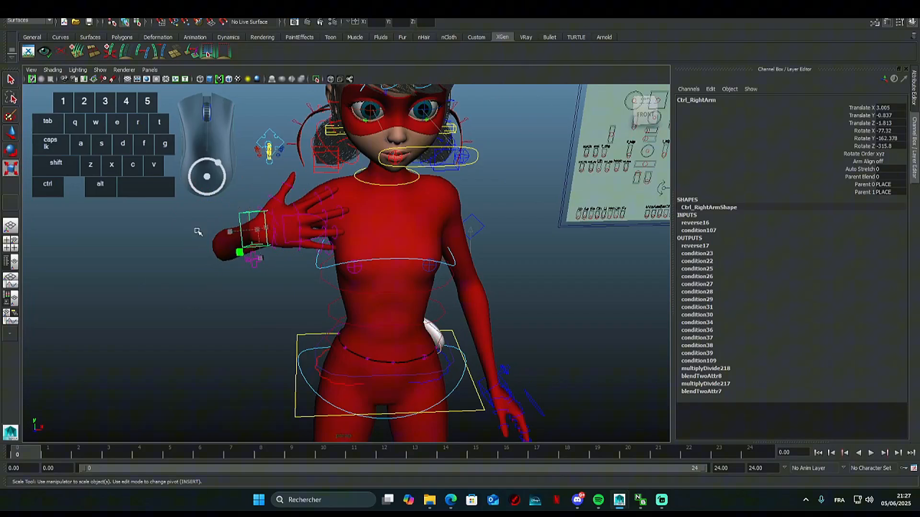
mouse_move(310, 237)
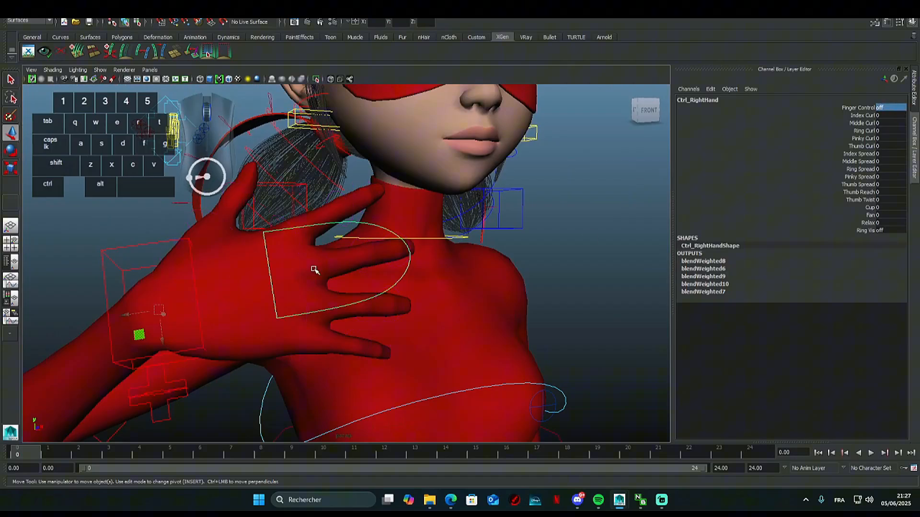
mouse_move(357, 207)
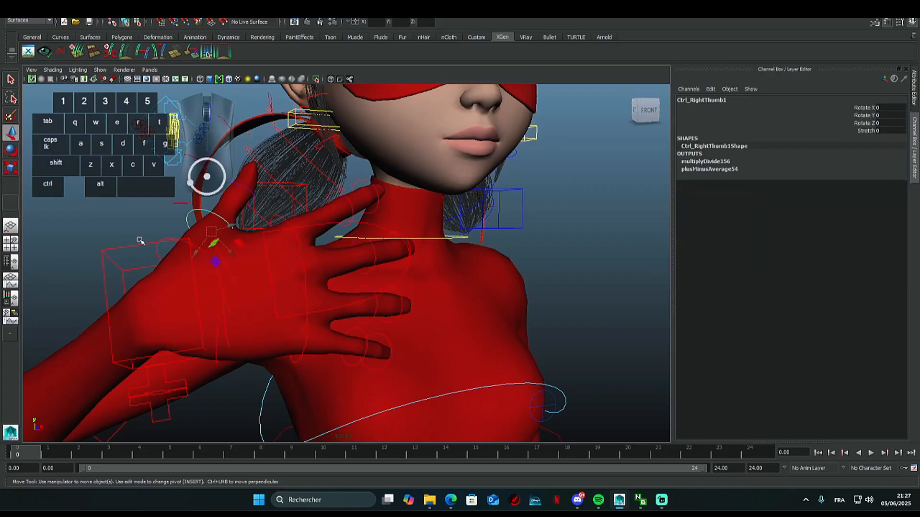
Rotate Ctrl_RightThumb1 into position with Finger Control on and curls at 0.
left_click_drag(208, 178, 224, 229)
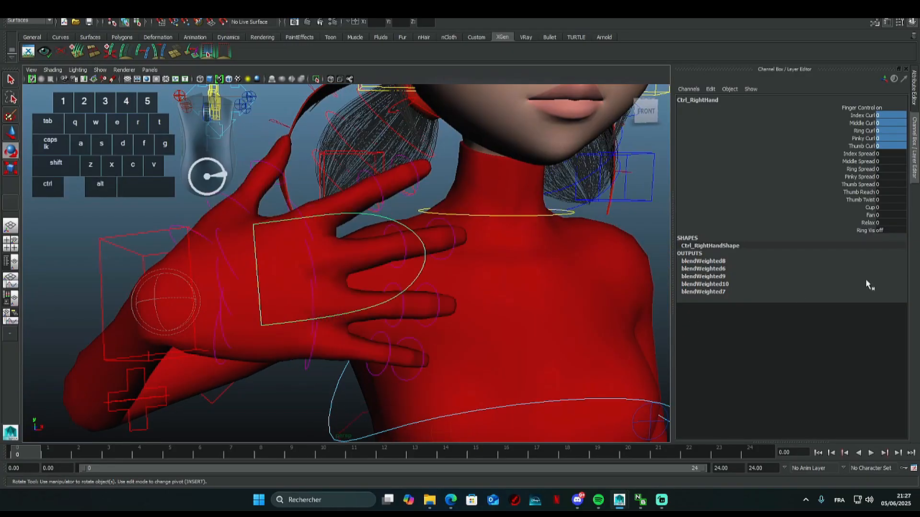
Set Ring Vis to on for Ctrl_RightHand so the finger ring shows.
left_click(887, 230)
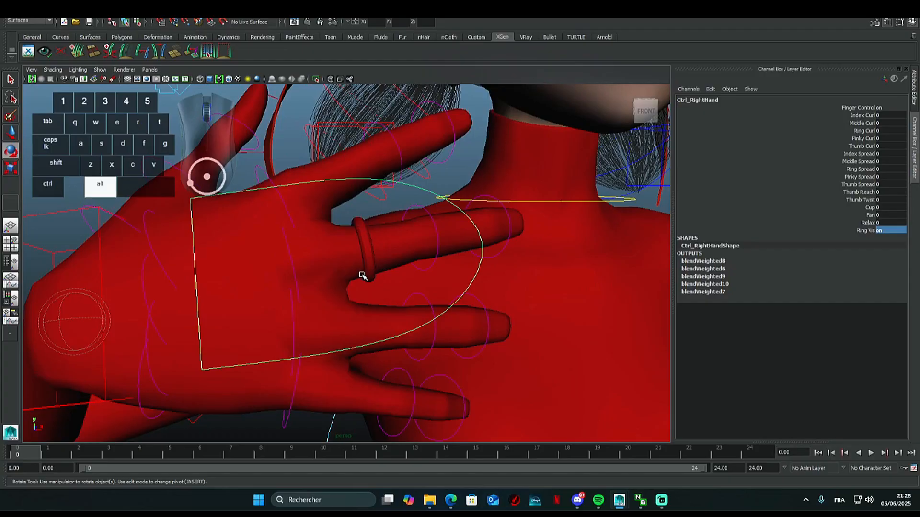
left_click_drag(364, 276, 227, 257)
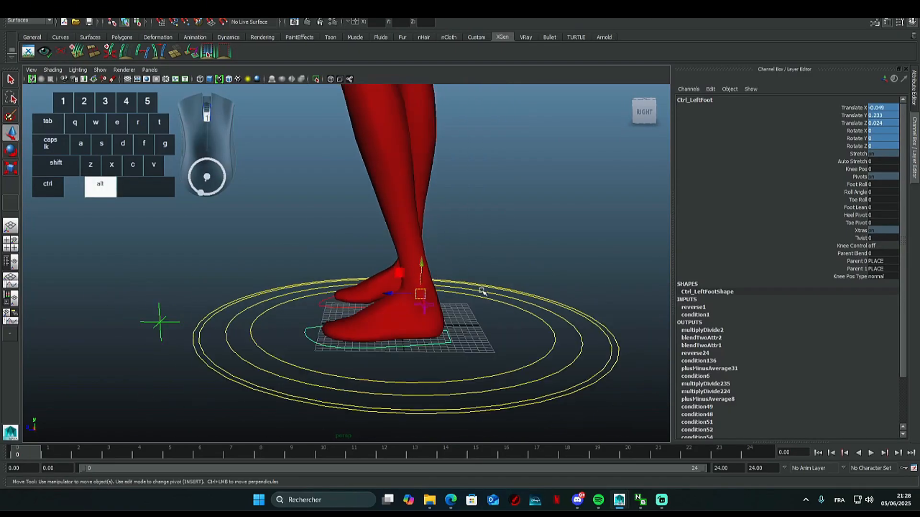
Raise Ctrl_LeftFoot to test it, then bring its translation back to 0, 0, 0.
left_click_drag(421, 293, 352, 287)
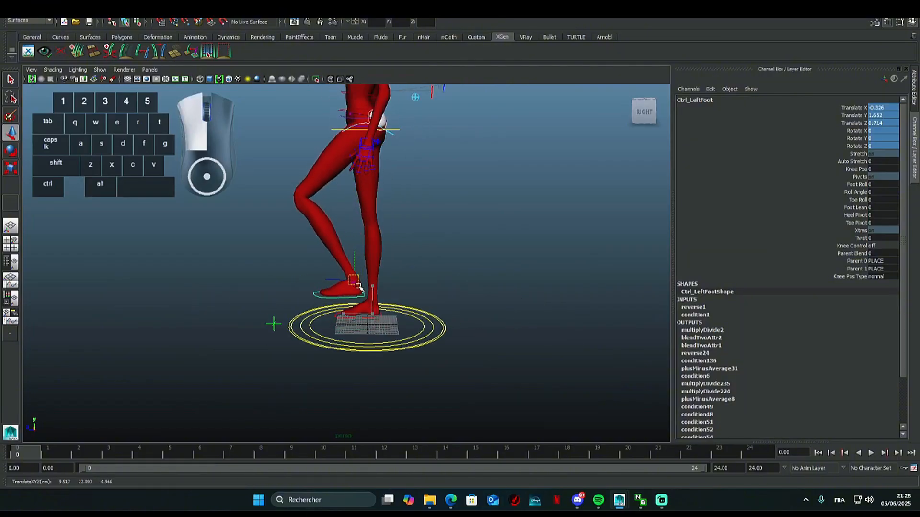
left_click_drag(355, 281, 197, 199)
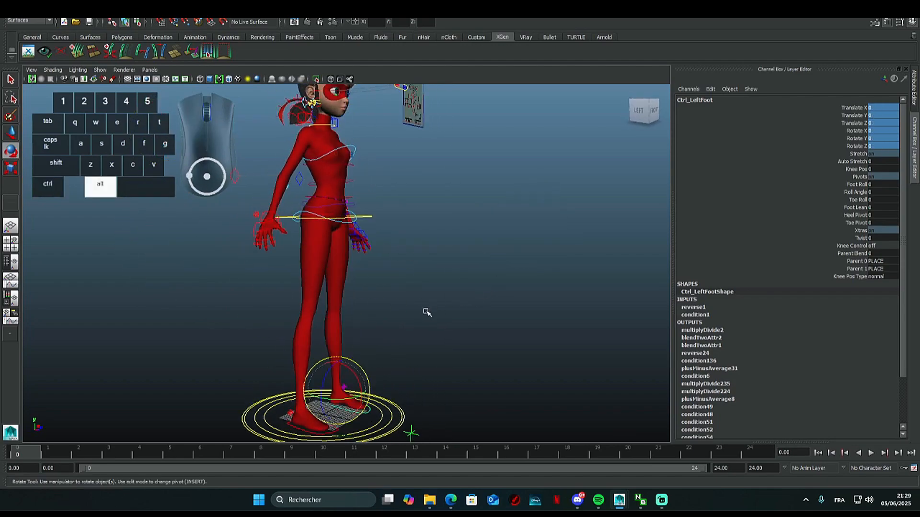
left_click_drag(427, 311, 430, 357)
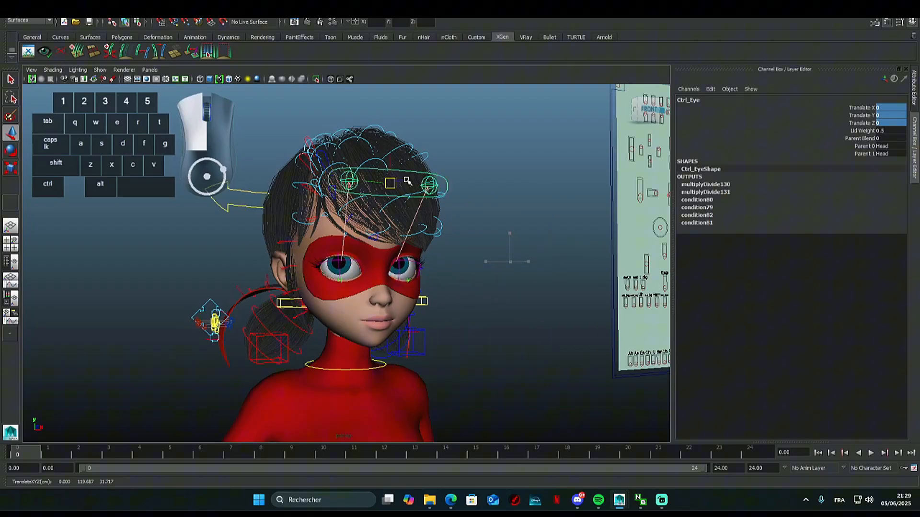
Move Ctrl_Eye to redirect the gaze and Ctrl_Jaw to test the mouth.
left_click_drag(389, 183, 376, 337)
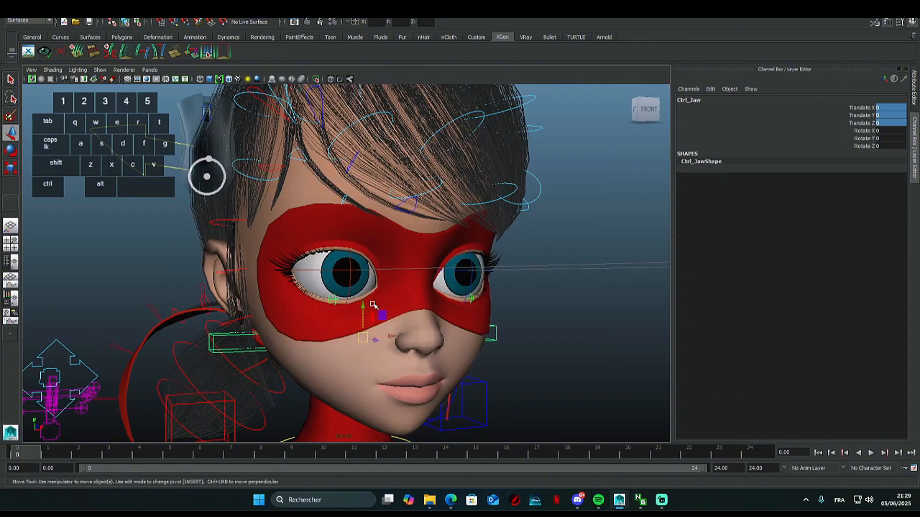
left_click_drag(379, 314, 364, 399)
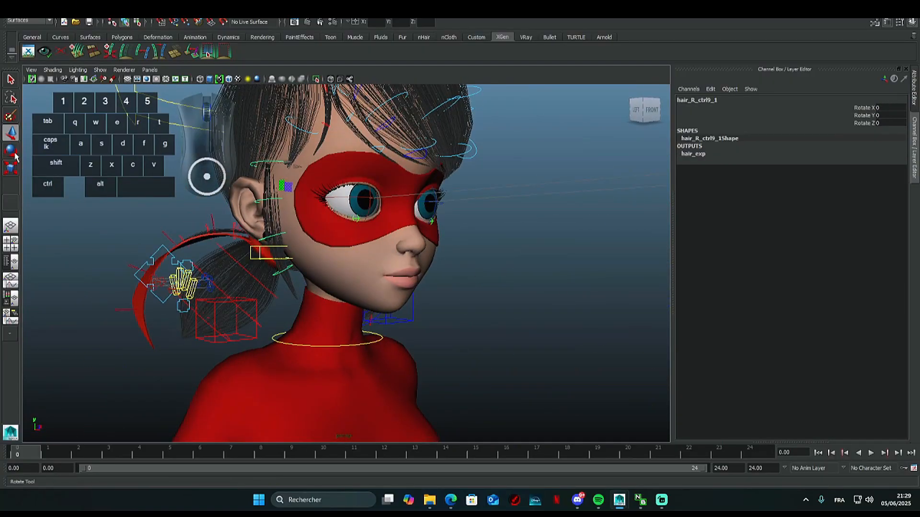
Rotate hair_R_ctrl9_1 to reshape the strand beside the face.
left_click_drag(276, 182, 299, 170)
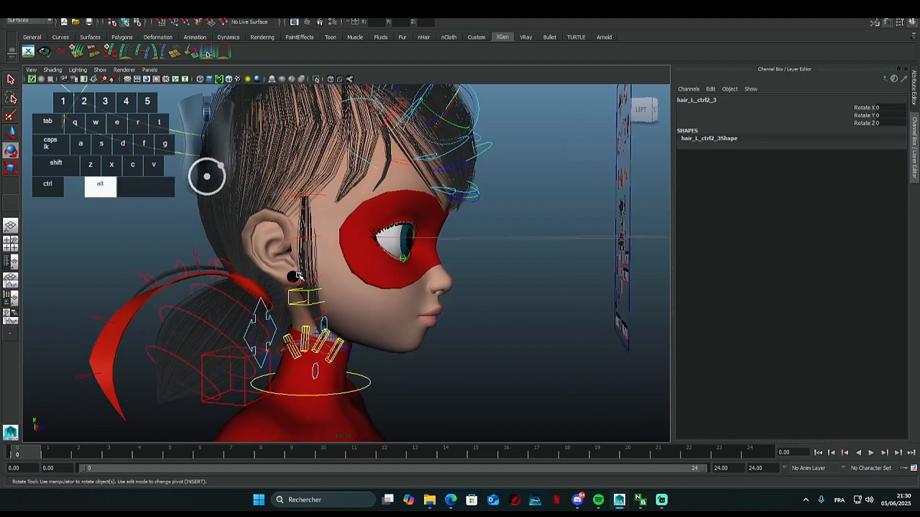
left_click_drag(287, 276, 249, 293)
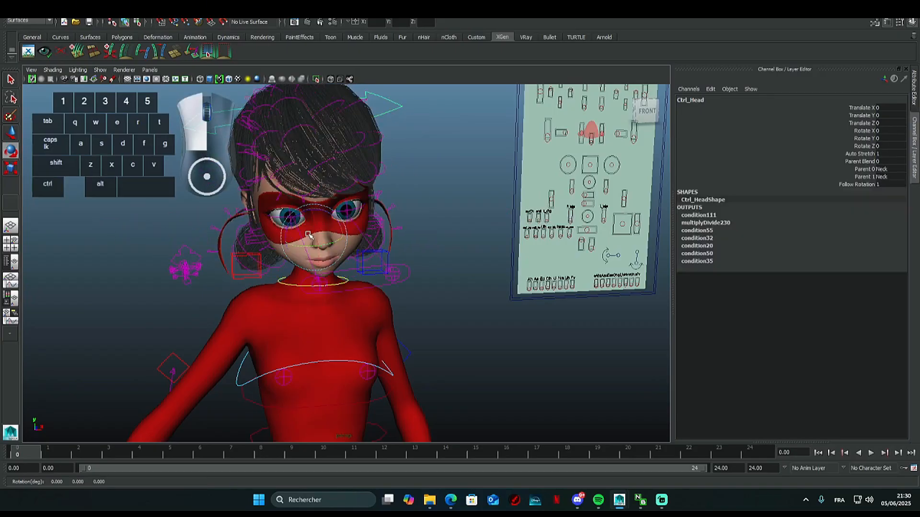
Rotate Ctrl_Head to turn the character's head.
left_click_drag(309, 234, 315, 214)
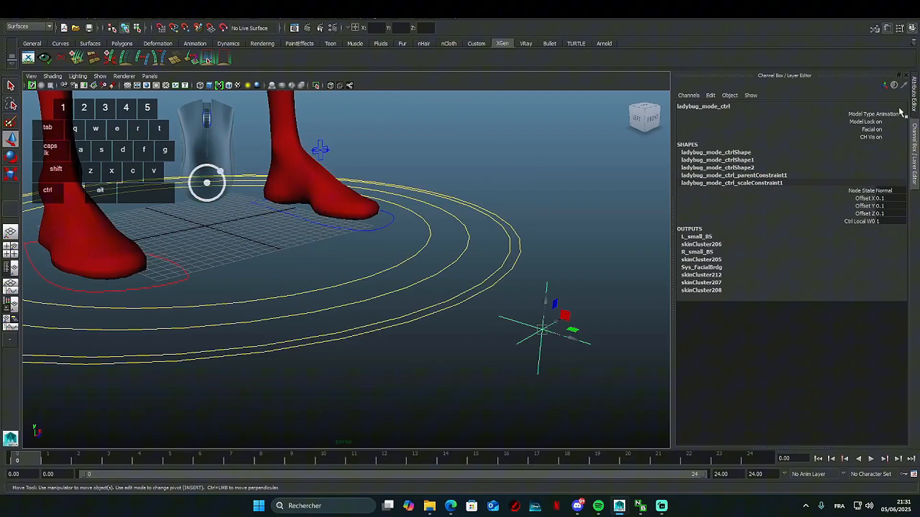
Set Model Type to Rendering and start a V-Ray render of the head close-up.
left_click(887, 114)
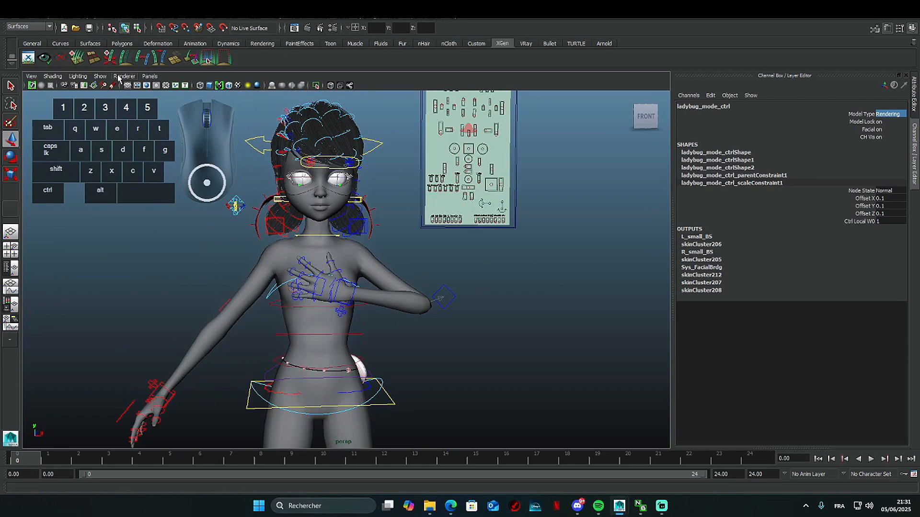
left_click(124, 77)
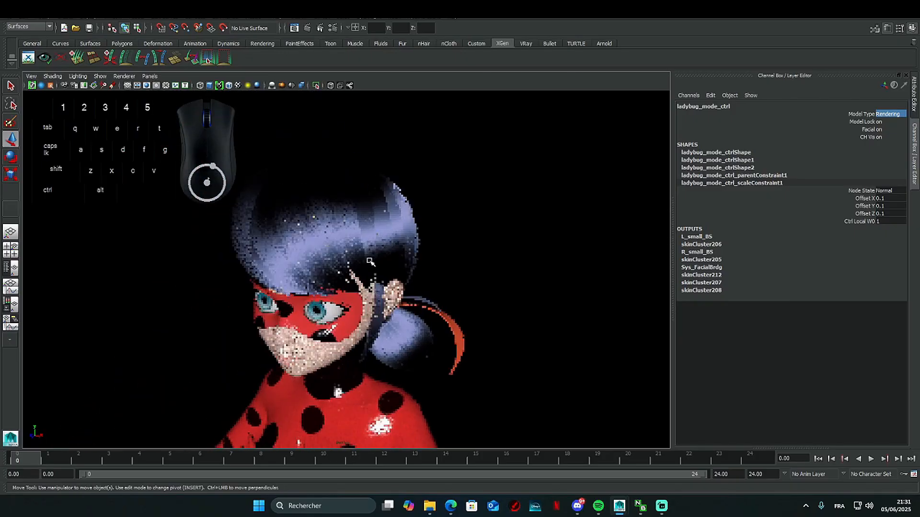
Add a V-Ray Dome Light scaled to about 149 and re-render the head.
left_click(124, 76)
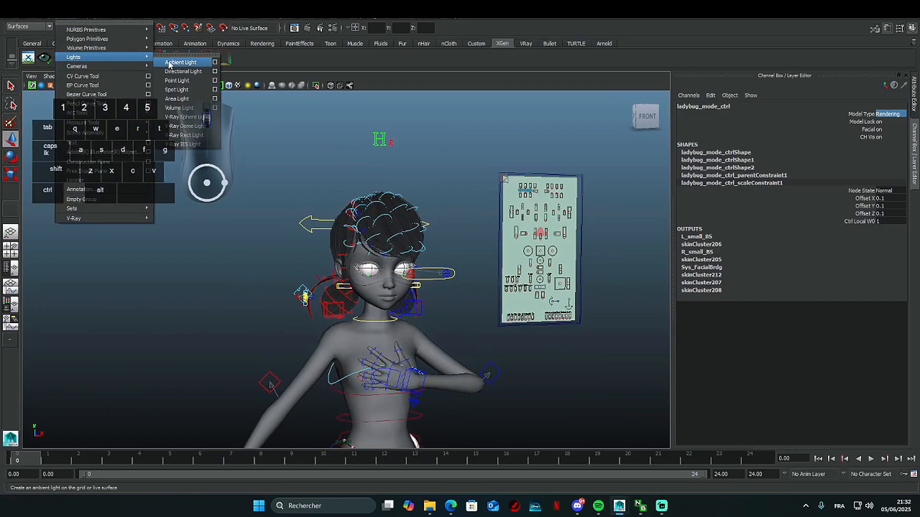
mouse_move(187, 126)
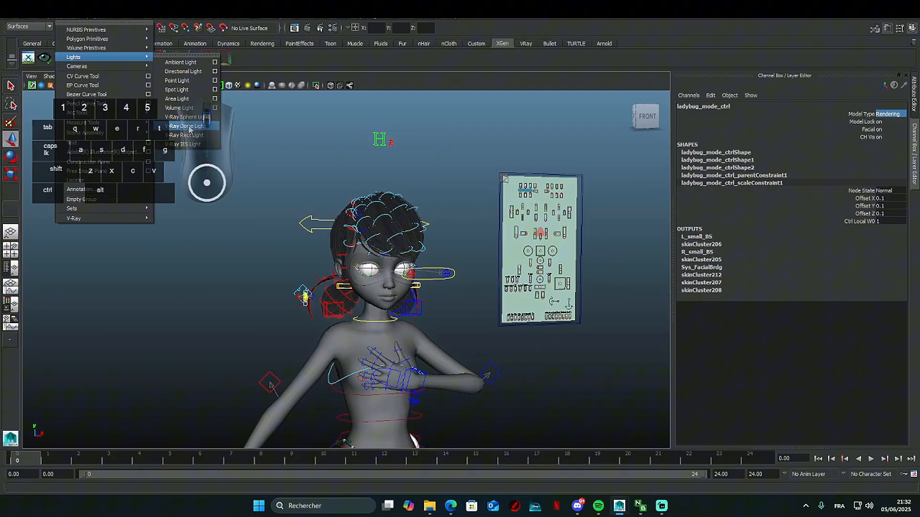
left_click(184, 126)
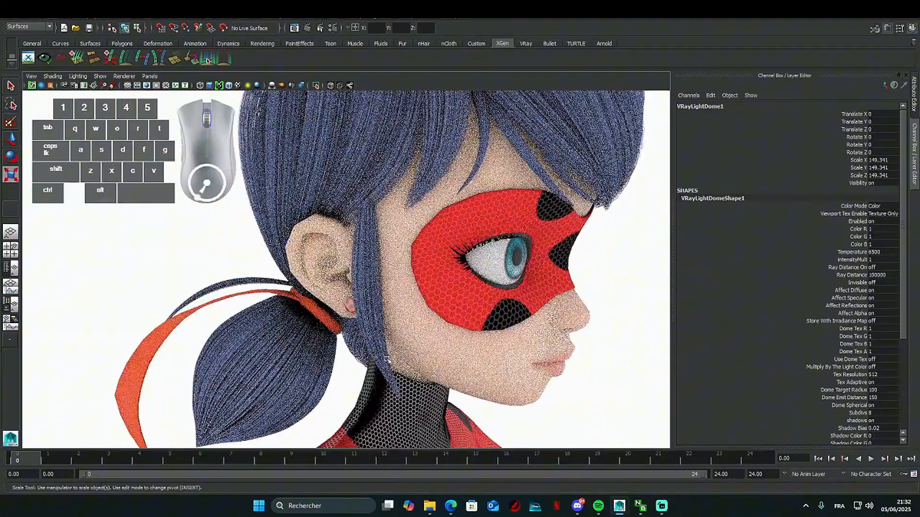
Select hairAttr_ctrl and switch its Simulation attribute to on in the Channel Box.
left_click(123, 76)
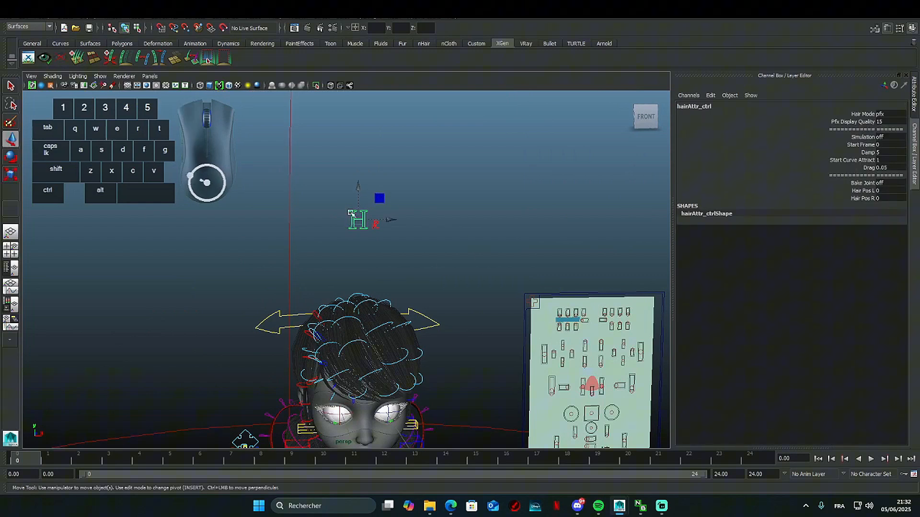
left_click(865, 137)
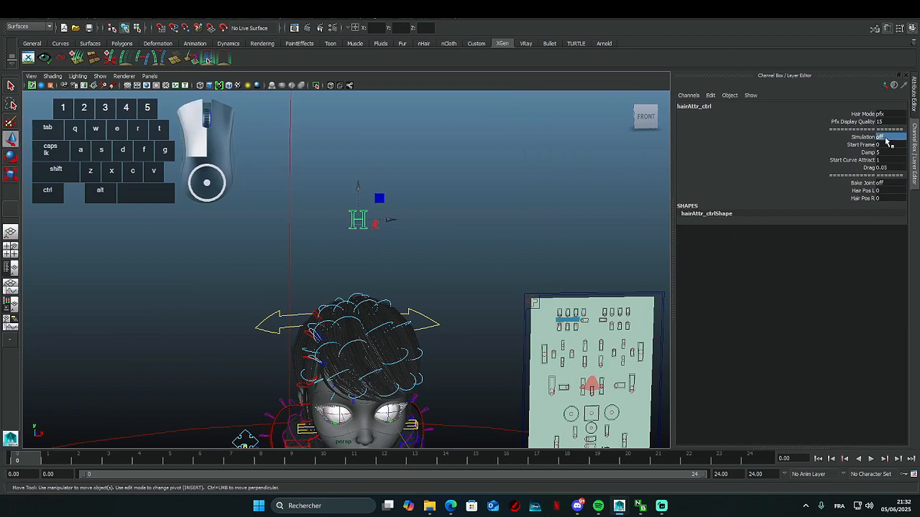
left_click(873, 137)
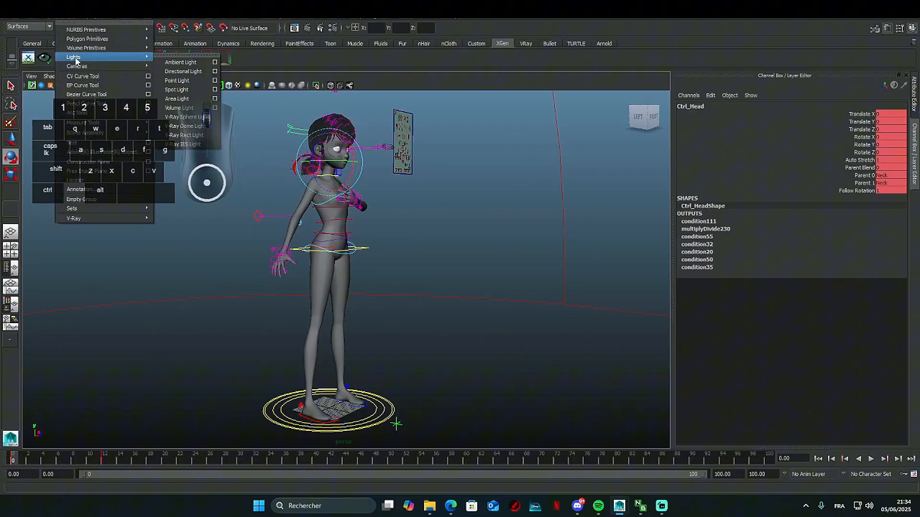
mouse_move(176, 90)
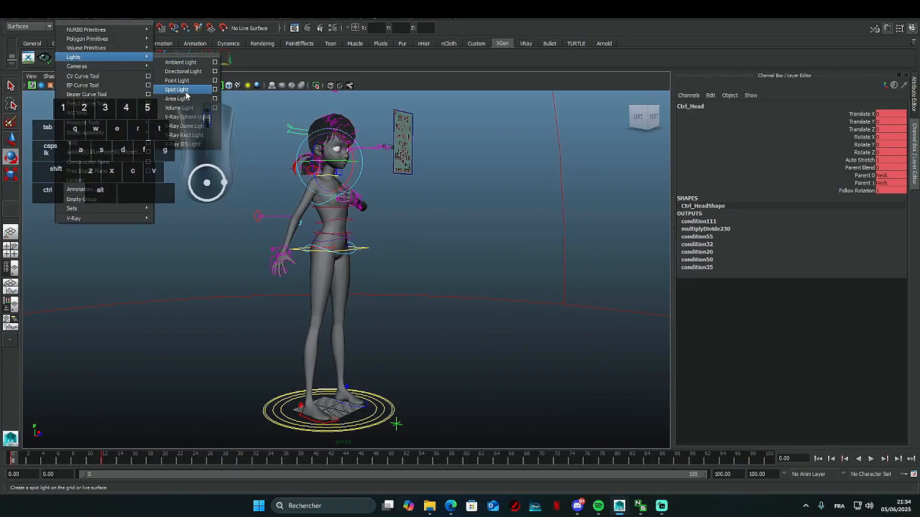
Create a Spot Light and light the viewport with Use All Lights.
left_click(177, 90)
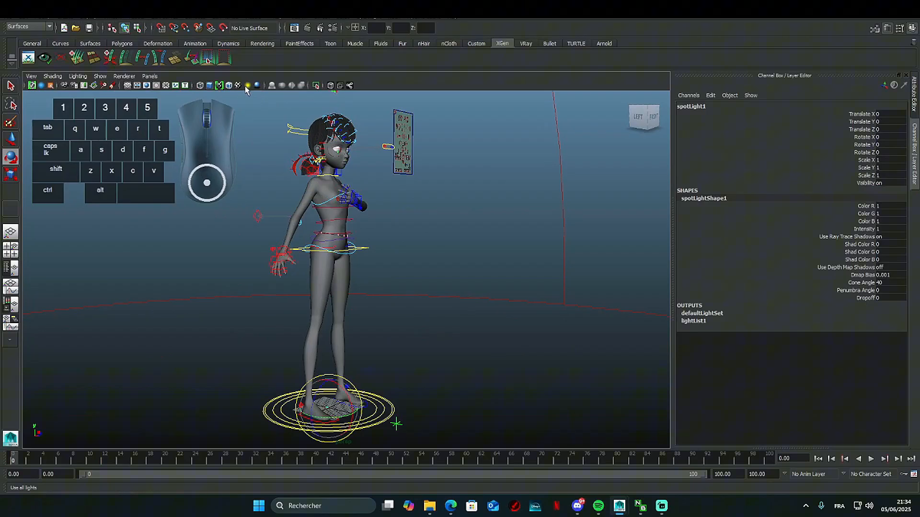
left_click(247, 85)
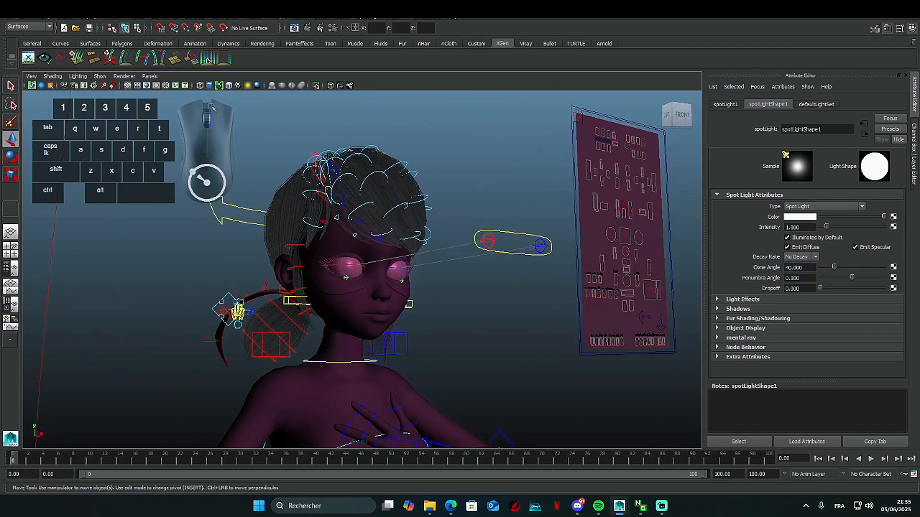
left_click(123, 77)
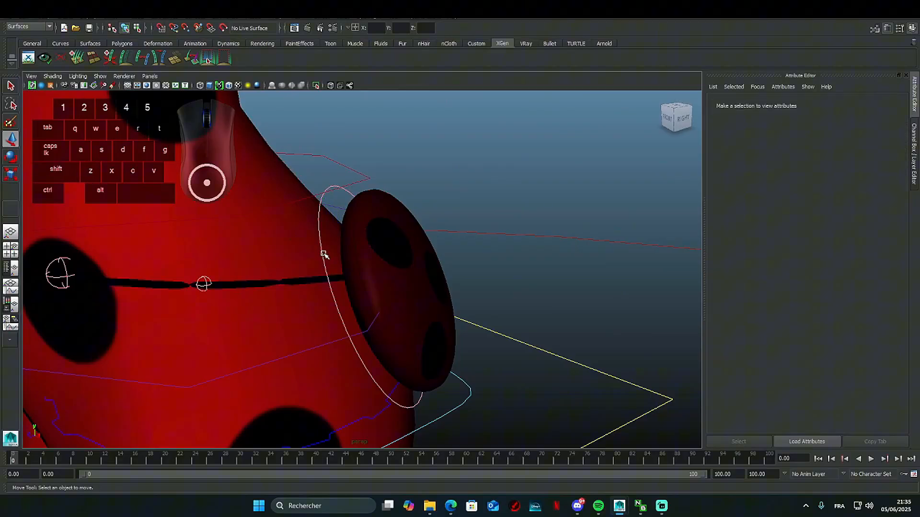
Select Ctrl_Sac on the hip and expand its extrude1 output settings.
left_click(325, 244)
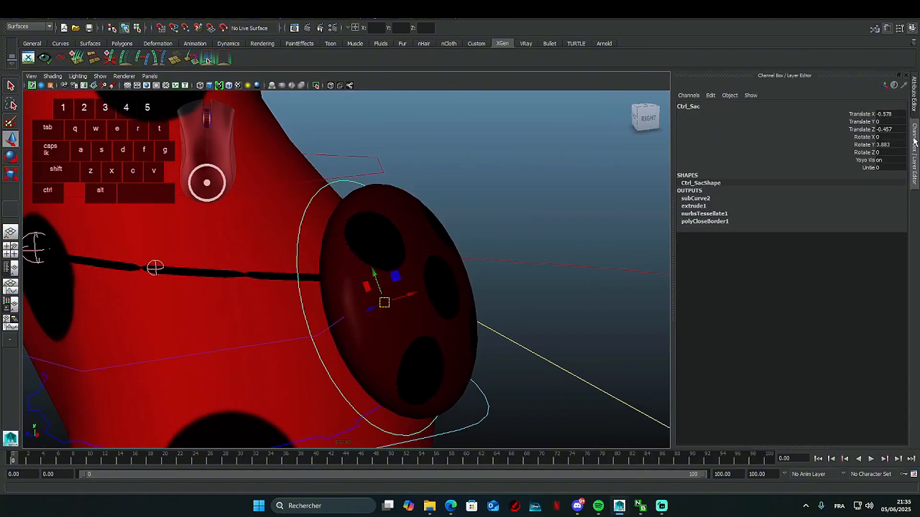
mouse_move(892, 166)
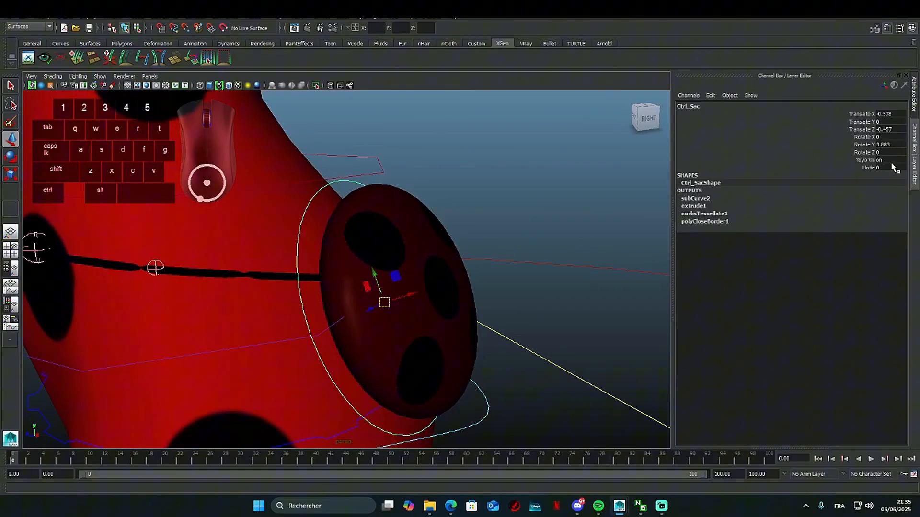
left_click(694, 206)
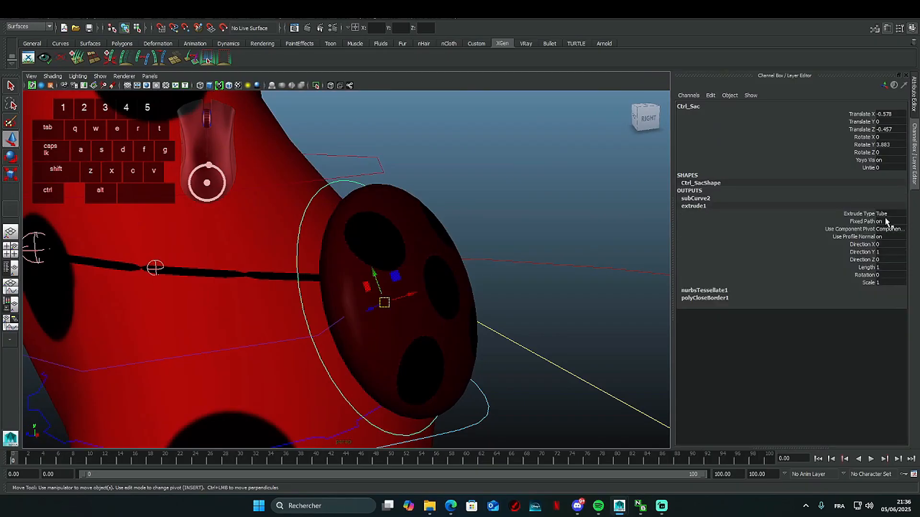
Change extrude1's Extrude Type from Tube to Flat, trying Distance along the way.
left_click(882, 213)
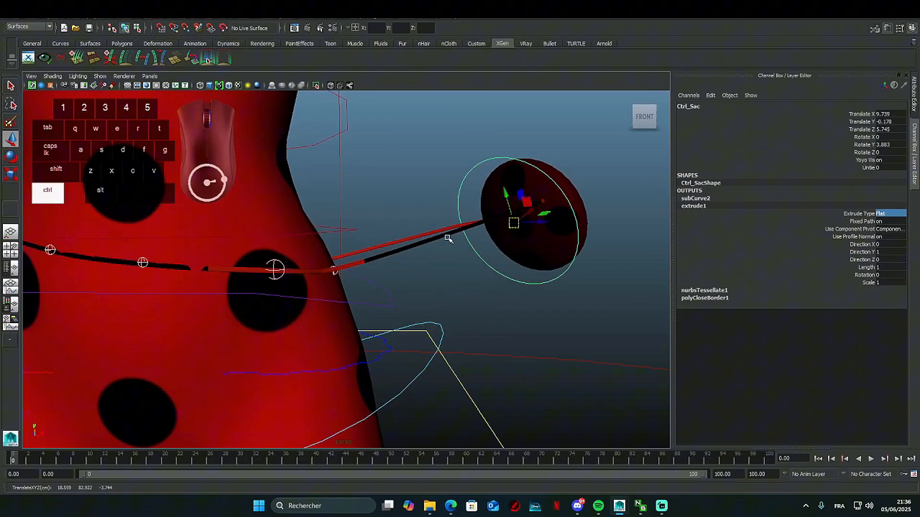
left_click(882, 213)
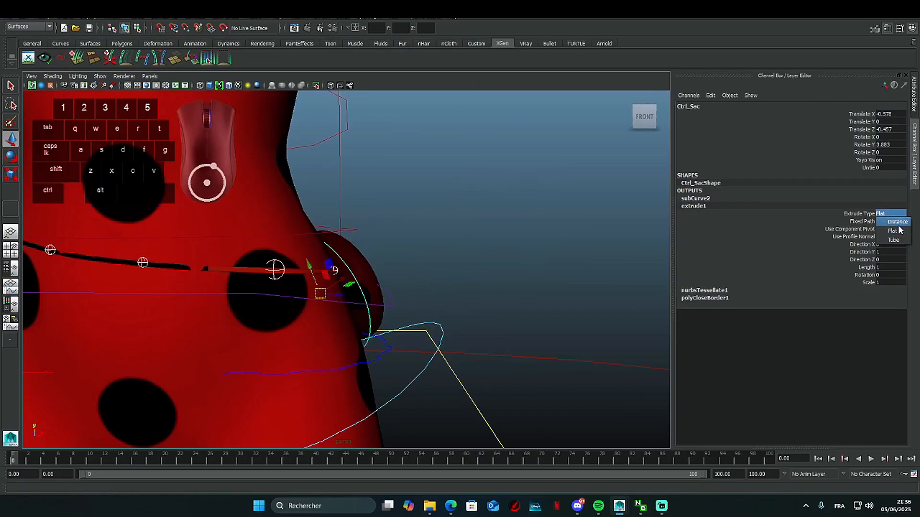
left_click(897, 221)
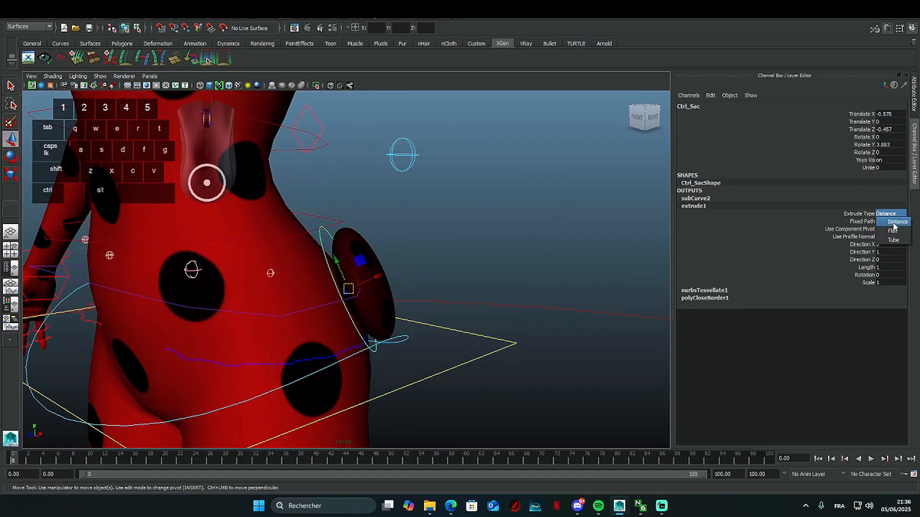
left_click(893, 230)
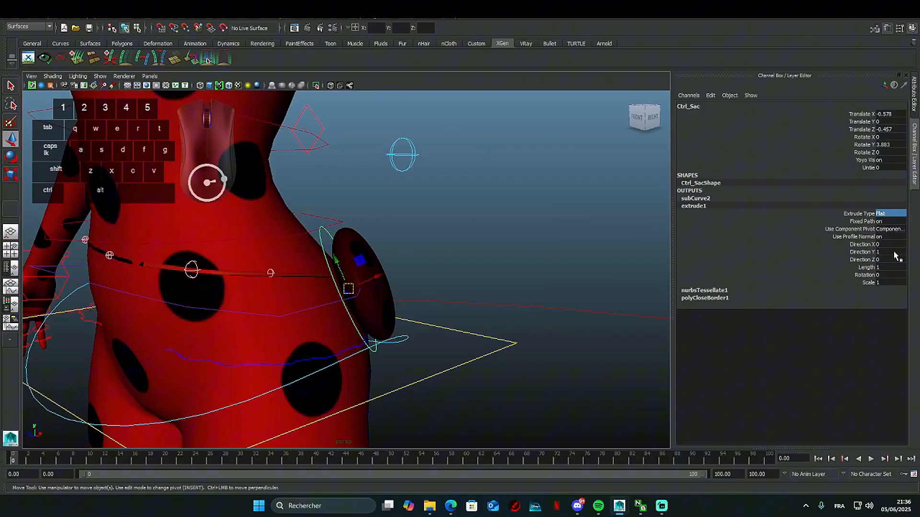